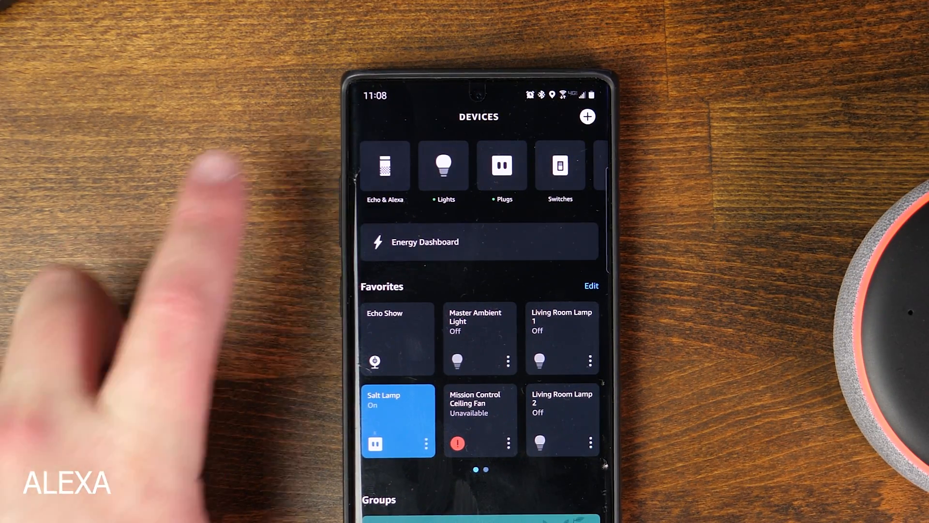
mouse_move(385, 166)
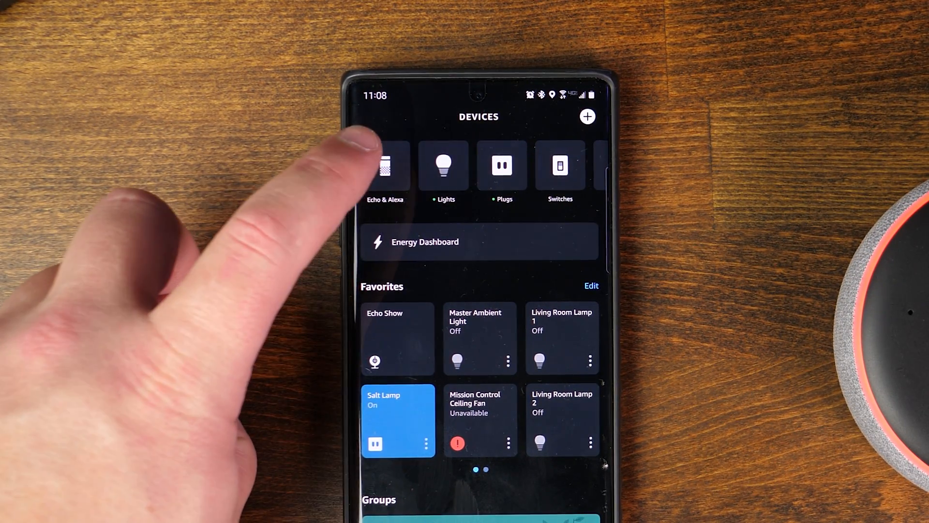
Step: Go into the Echo & Alexa device category to reach the Echo Dot's settings
left_click(385, 166)
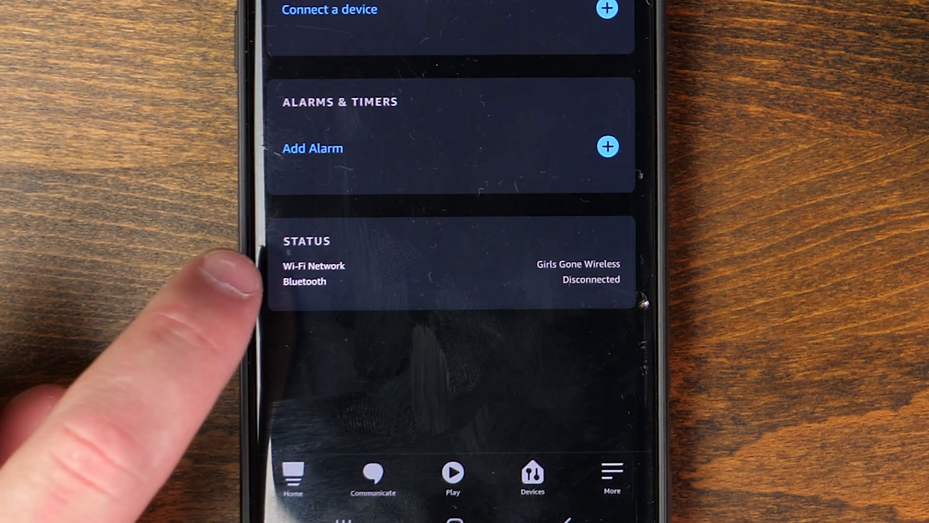
mouse_move(201, 308)
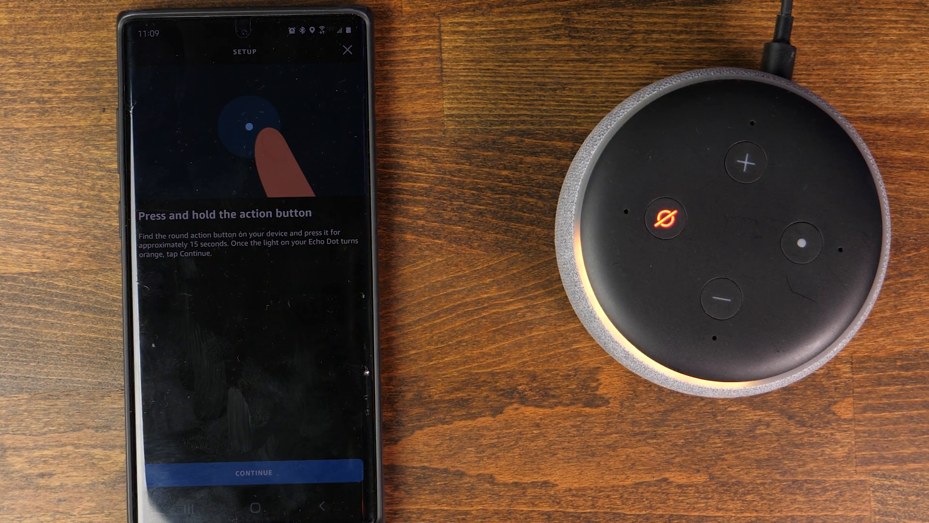
Step: Continue setup once the Echo Dot's light has turned orange
left_click(253, 472)
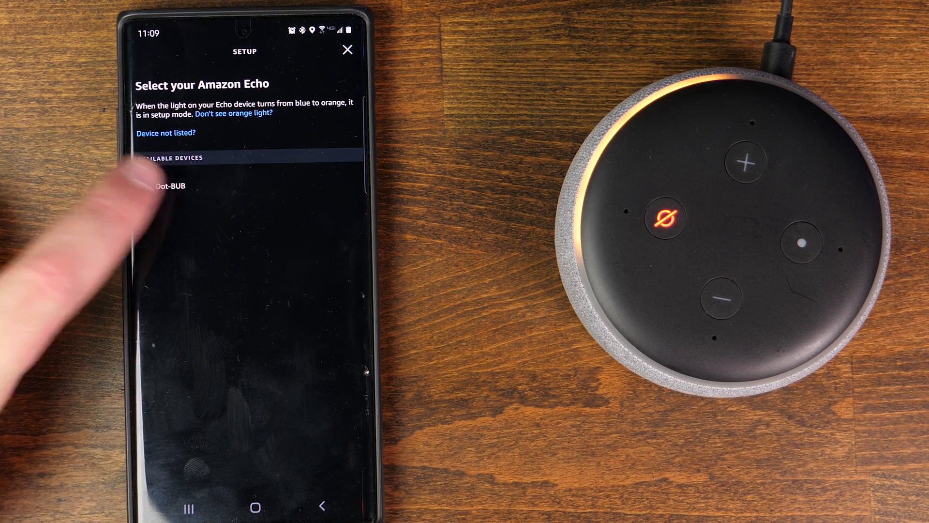
Step: Select the Echo Dot listed under Available Devices
left_click(168, 186)
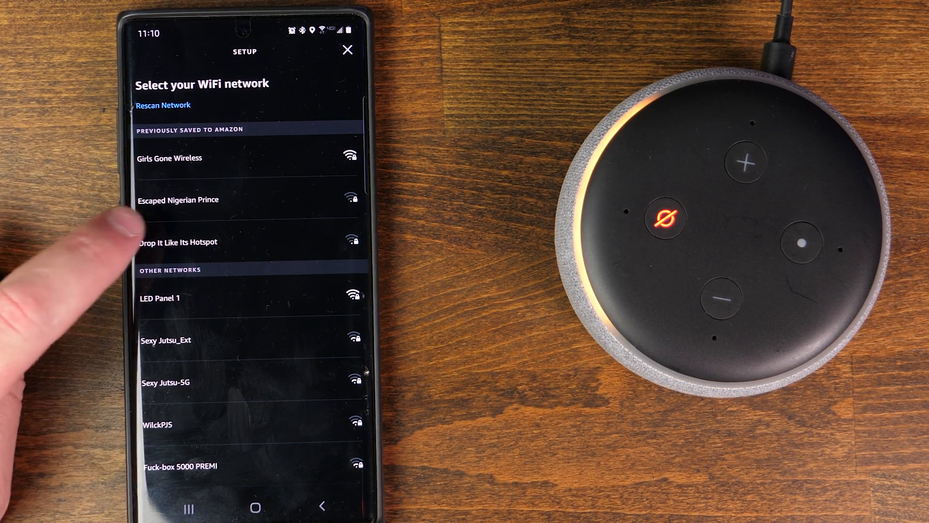
Step: Choose the new Wi-Fi network so the Echo Dot starts connecting to it
left_click(169, 158)
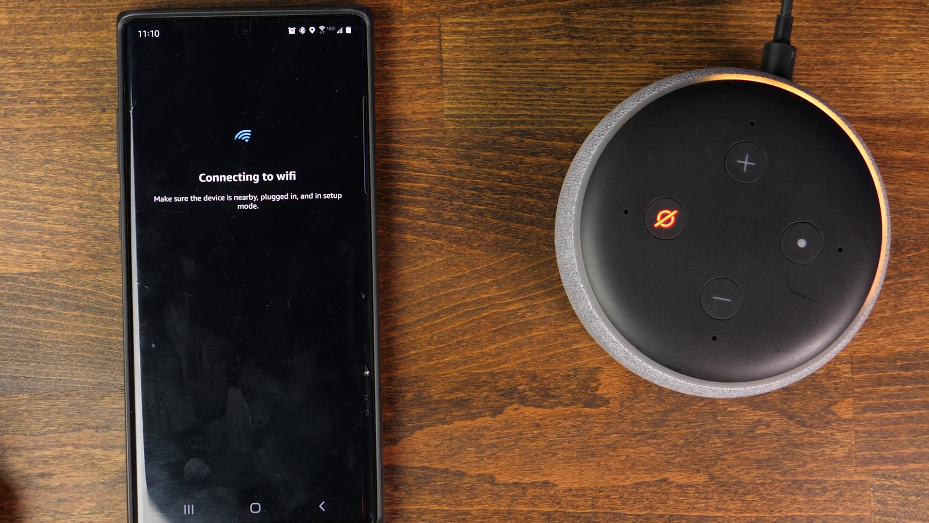